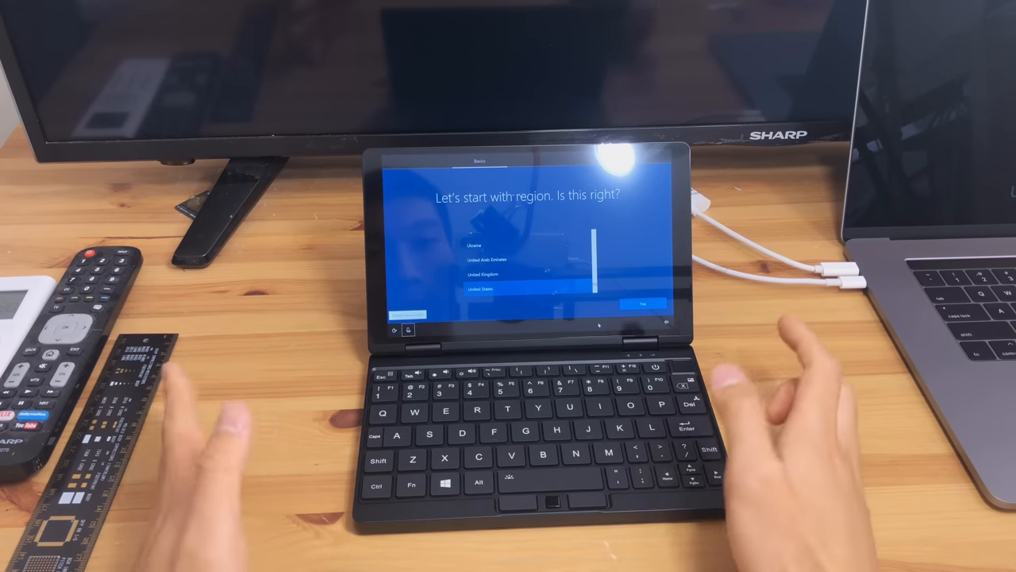
Accept the suggested region and keyboard layout with Yes on both setup screens
click(476, 238)
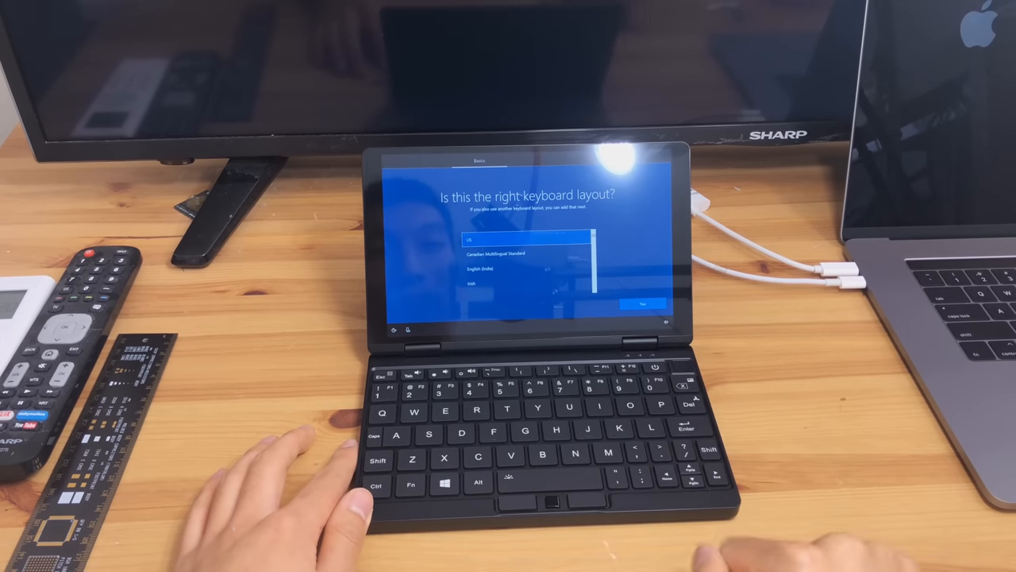
click(639, 301)
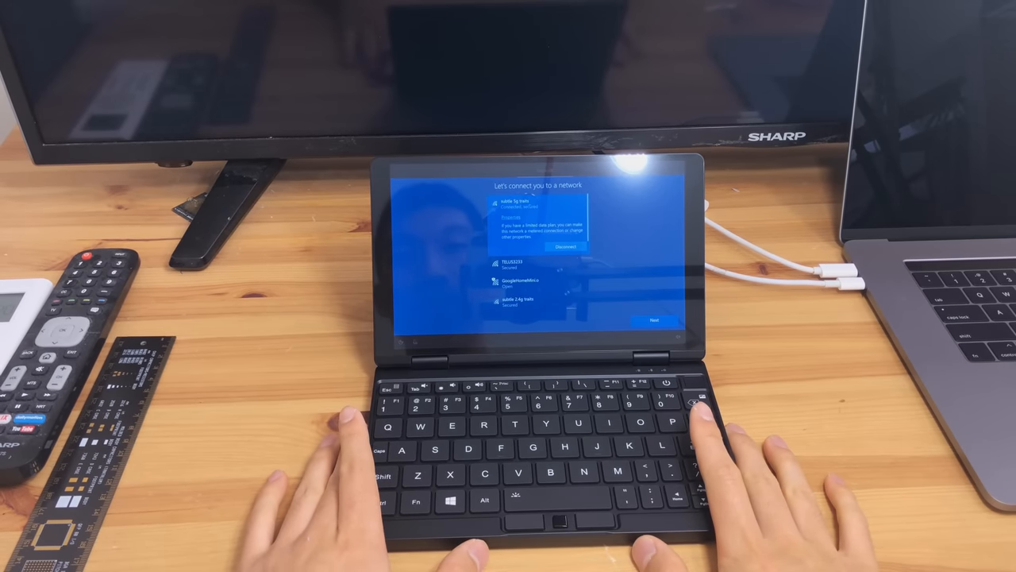
Continue past the network connection step toward offline account setup
click(653, 318)
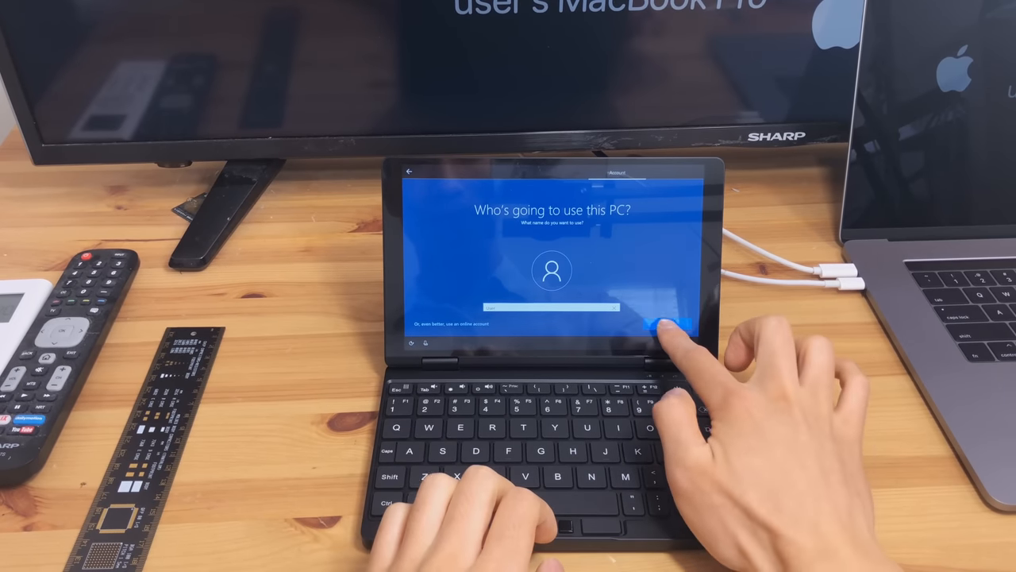
Confirm the account name and password steps so setup finishes at the desktop
click(651, 326)
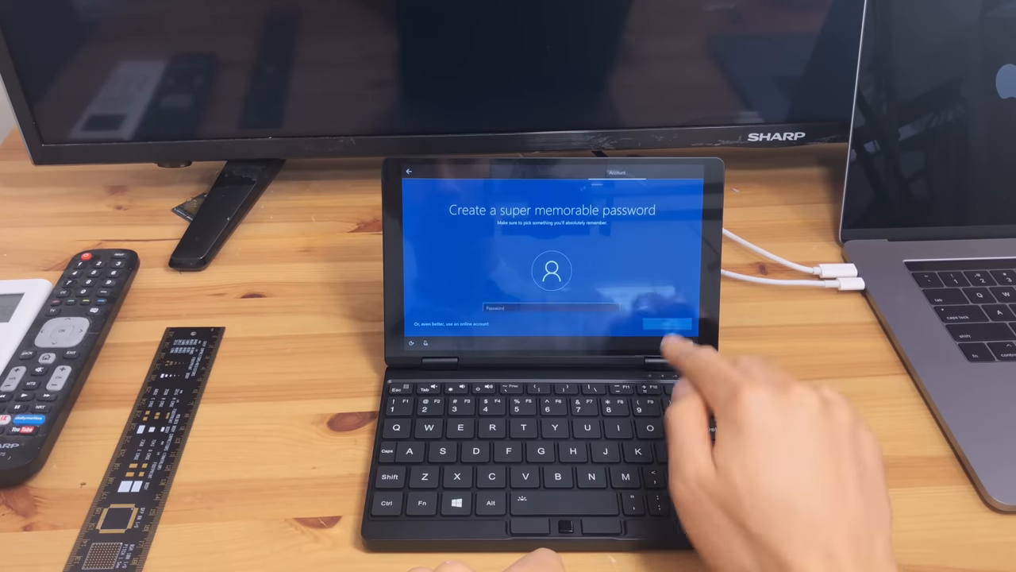
click(661, 322)
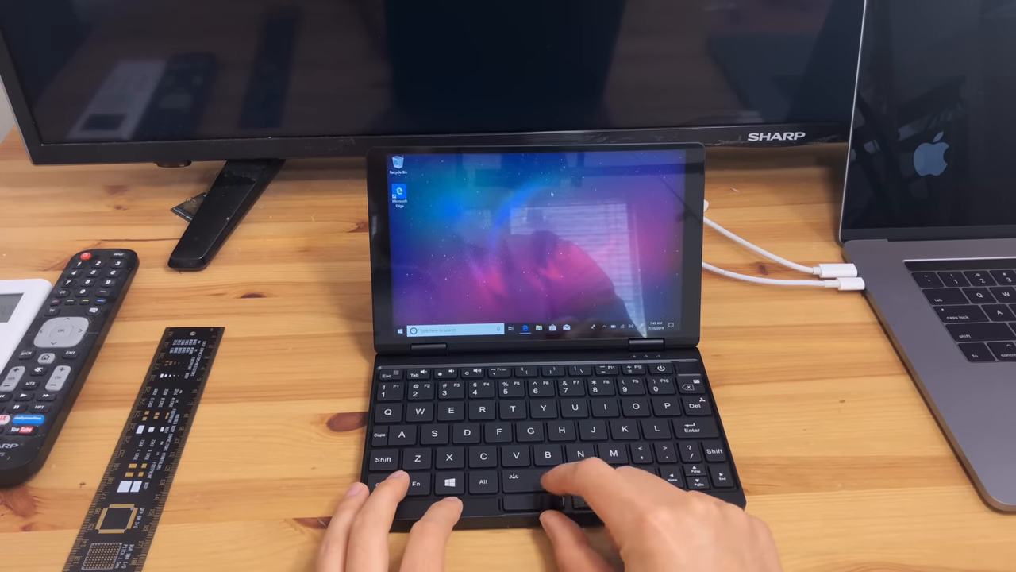
Bring up the desktop context menu that offers Display settings
right_click(502, 205)
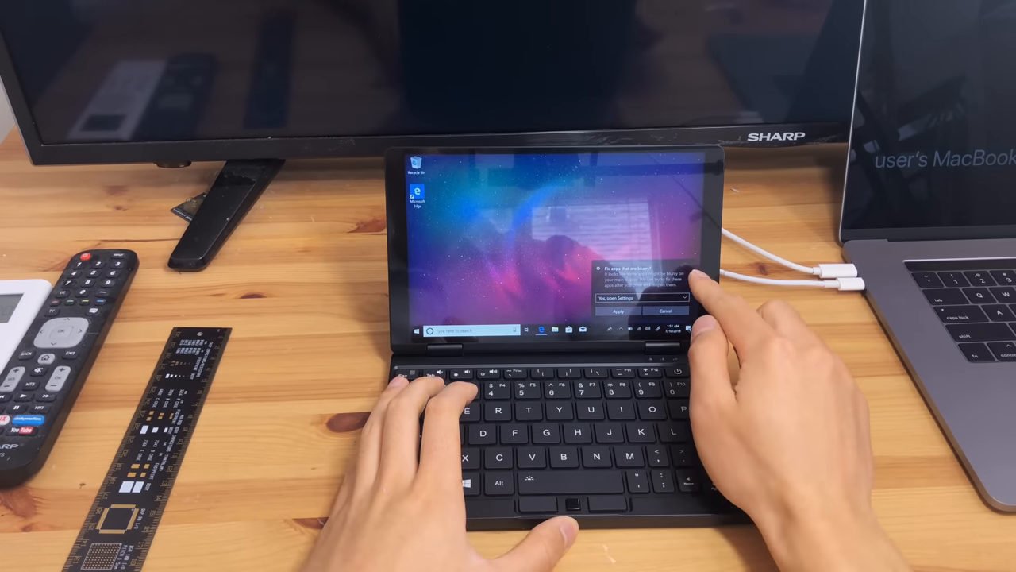
Launch Task Manager from the taskbar to inspect the hardware
click(666, 308)
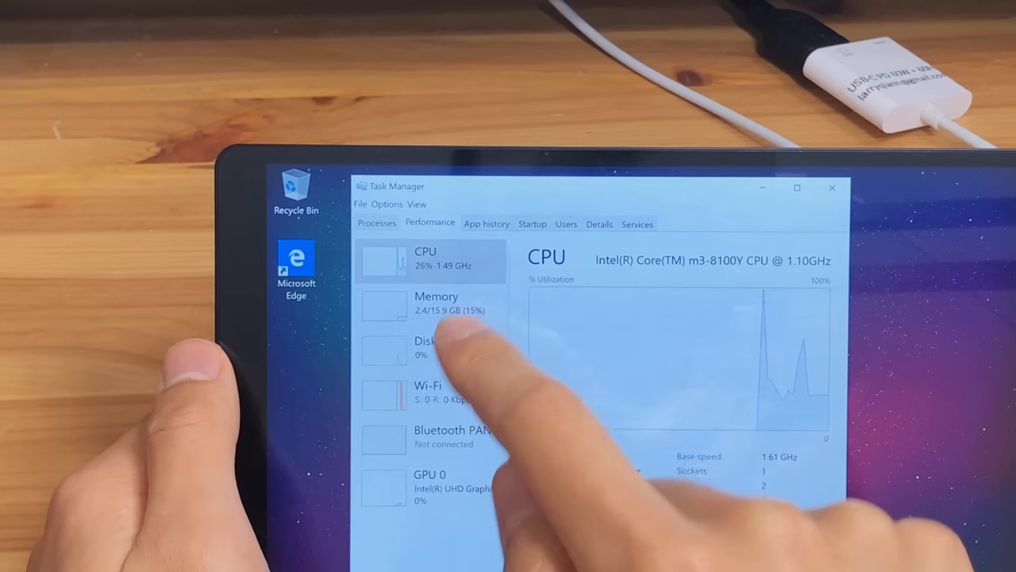
Check the Wi-Fi adapter and another hardware performance page, then start closing the browser
click(437, 303)
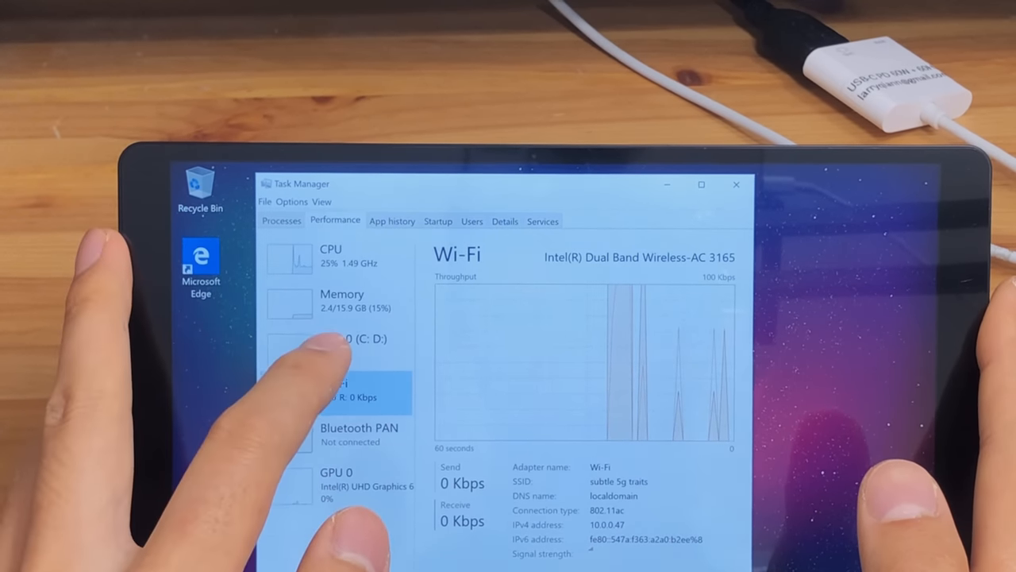
click(353, 346)
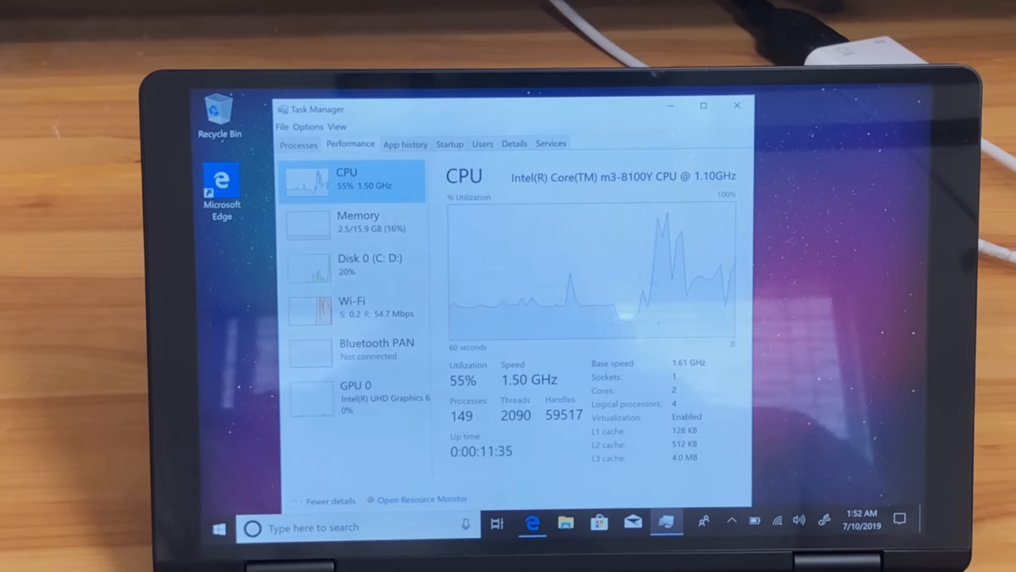
click(733, 107)
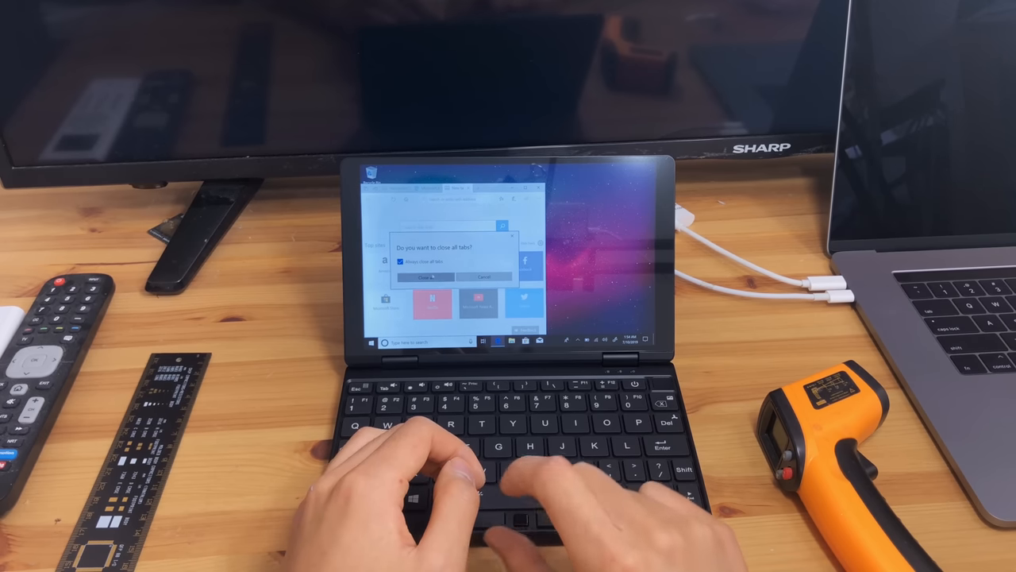
Confirm Close all so the browser and its tabs shut, leaving the desktop clear
click(429, 276)
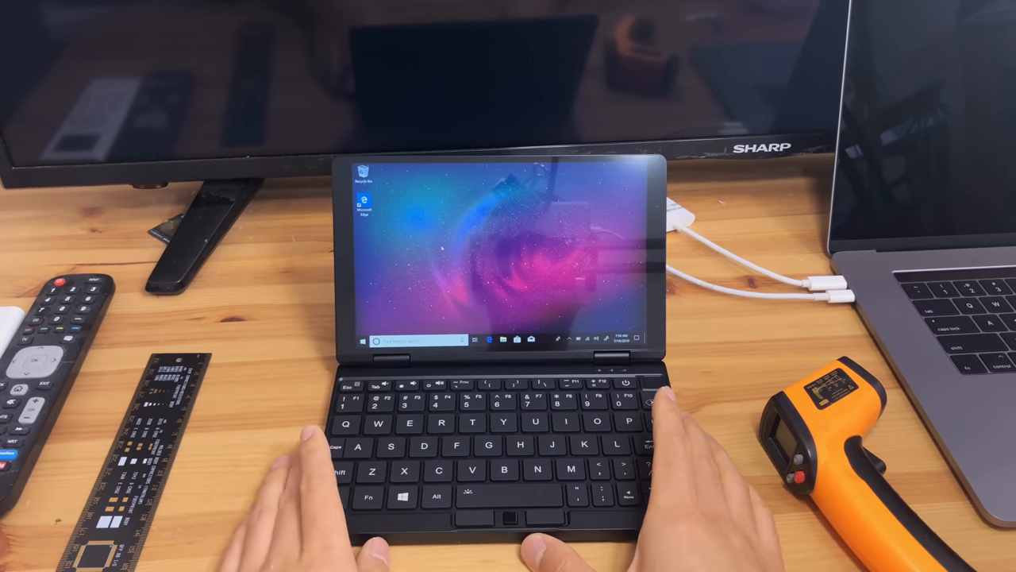